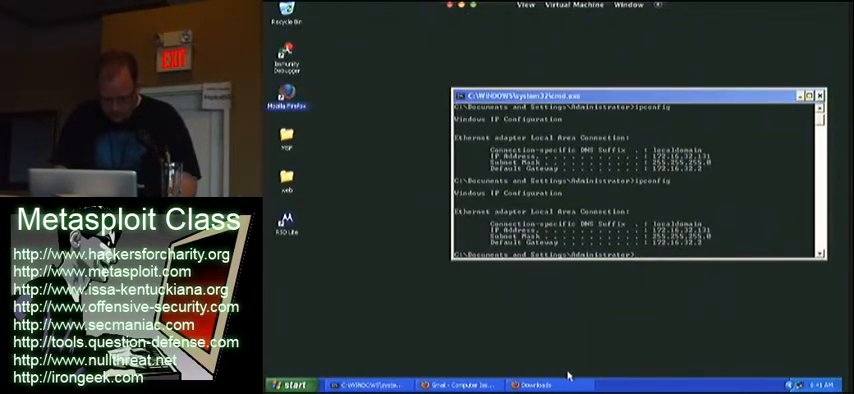
Step: Drop from the Meterpreter session into a Windows XP command shell via the shell command
{"action": "left_click", "coordinate": [534, 382]}
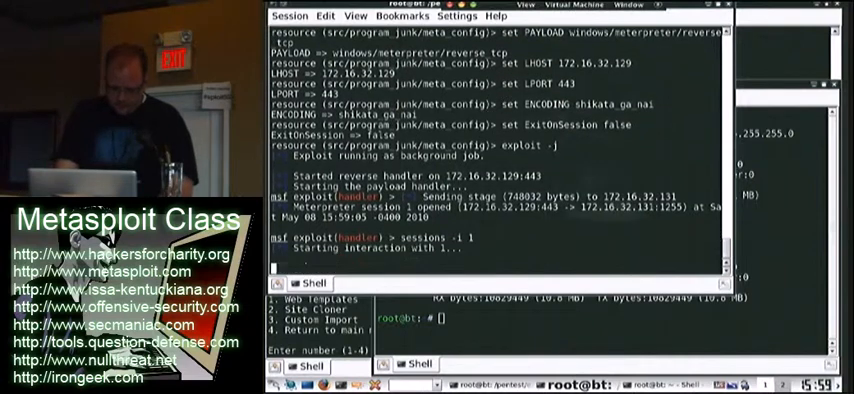
{"action": "type", "text": "shell"}
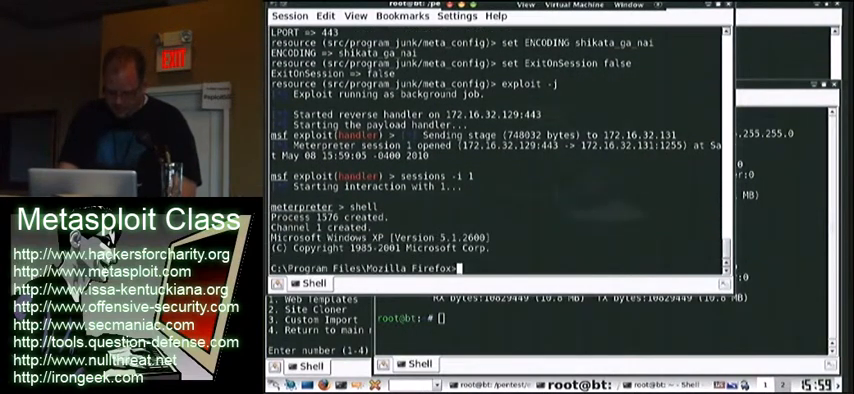